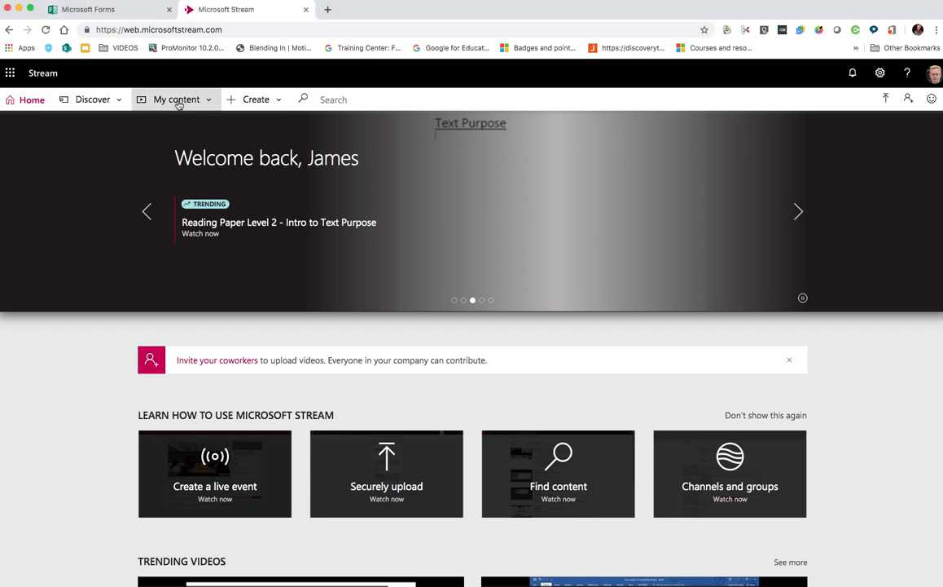
Go to My content > Videos to list Intro to Vectr, Stream tutorial and Blooms
{"action": "left_click", "coordinate": [176, 98]}
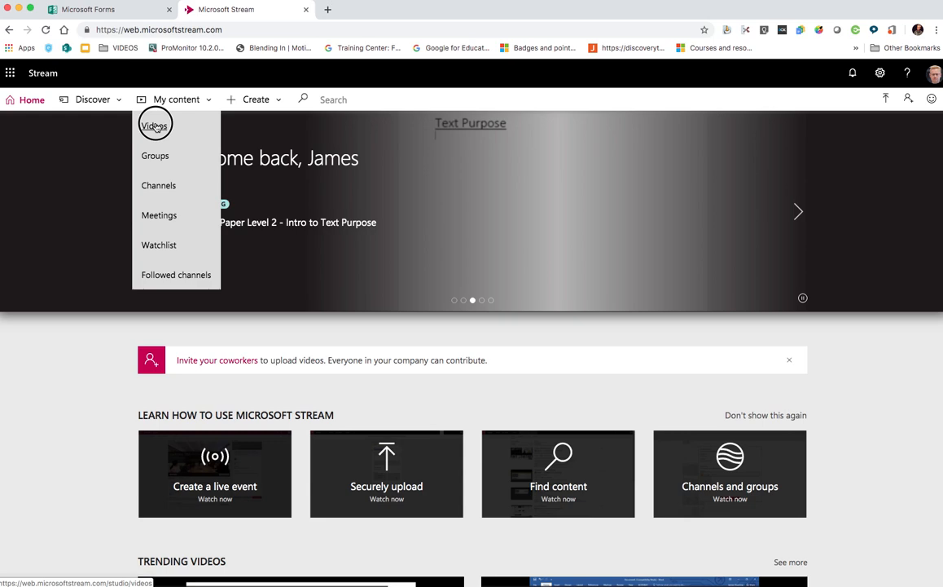
{"action": "left_click", "coordinate": [154, 126]}
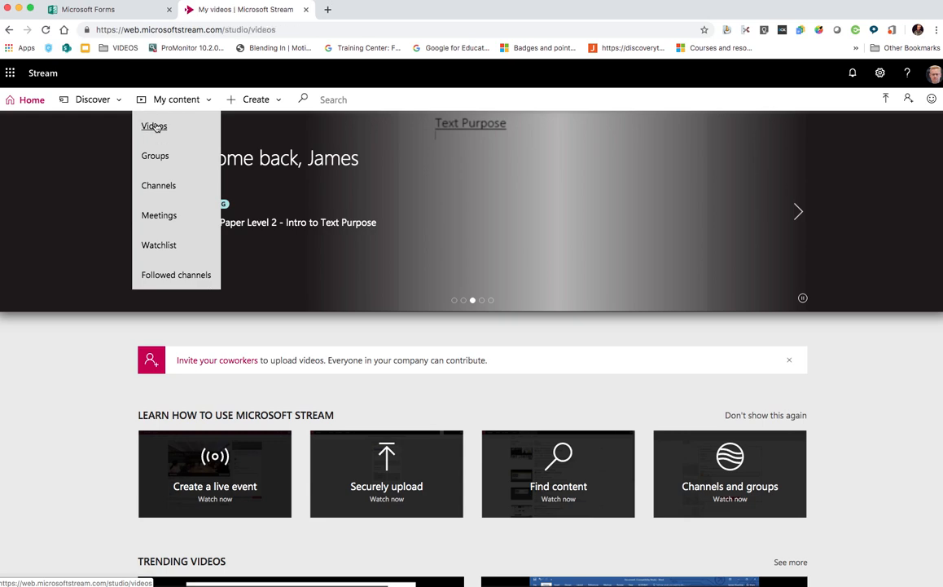
{"action": "left_click", "coordinate": [154, 125]}
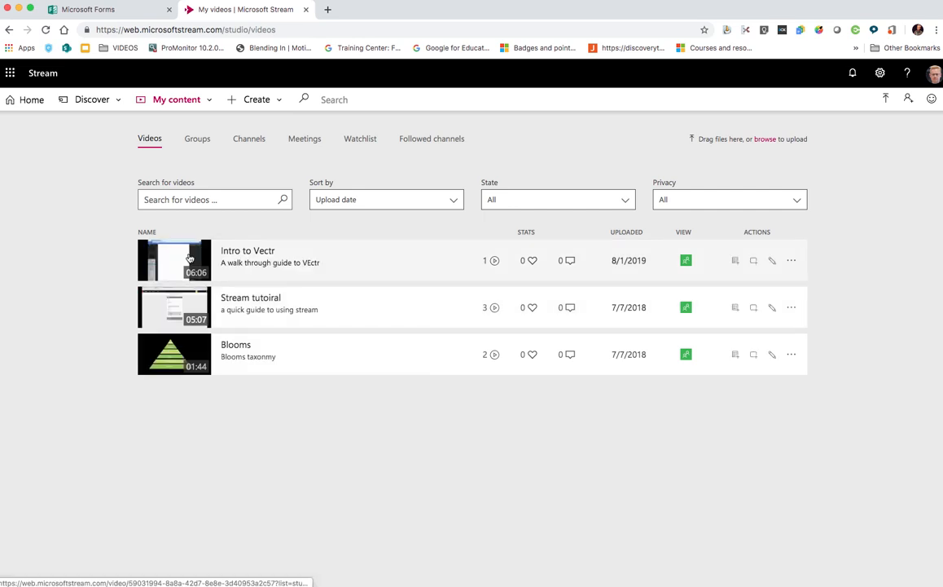
Open Intro to Vectr, play it briefly, then pause at 0:05 and mute
{"action": "left_click", "coordinate": [247, 256]}
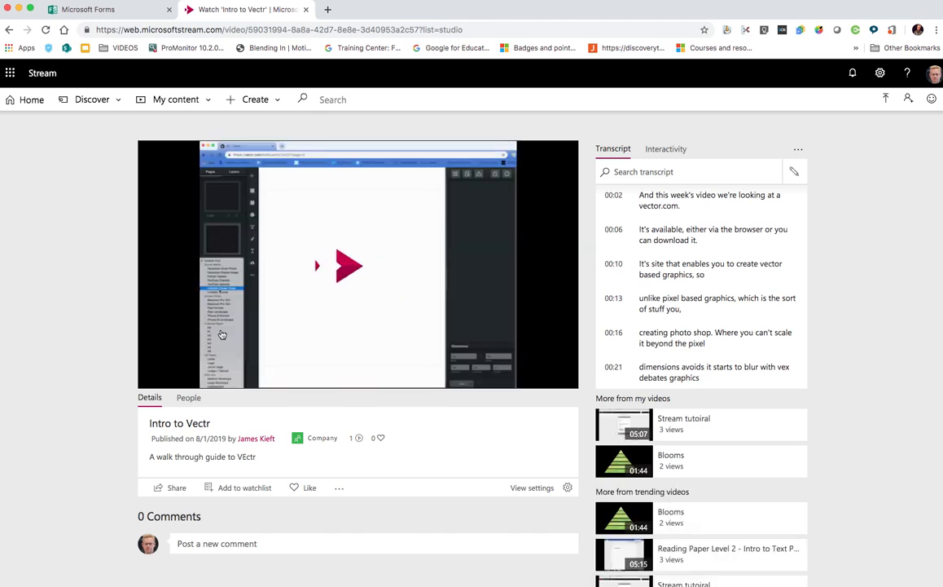
{"action": "left_click", "coordinate": [348, 266]}
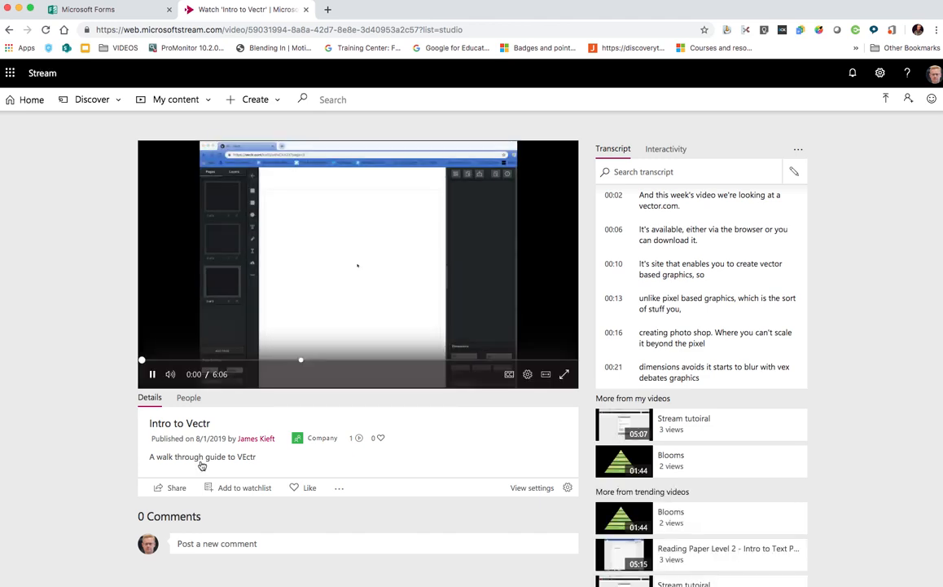
{"action": "left_click", "coordinate": [152, 374]}
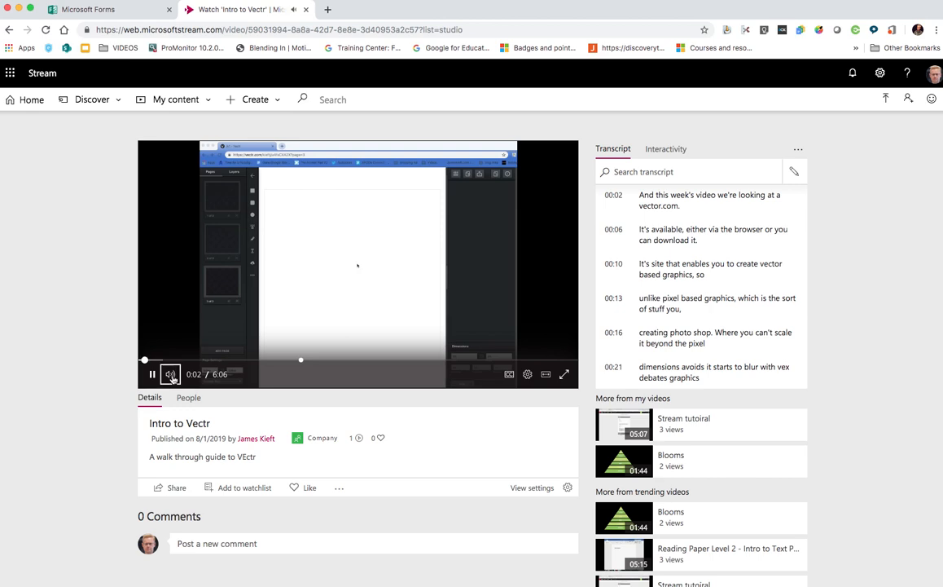
{"action": "left_click", "coordinate": [170, 374]}
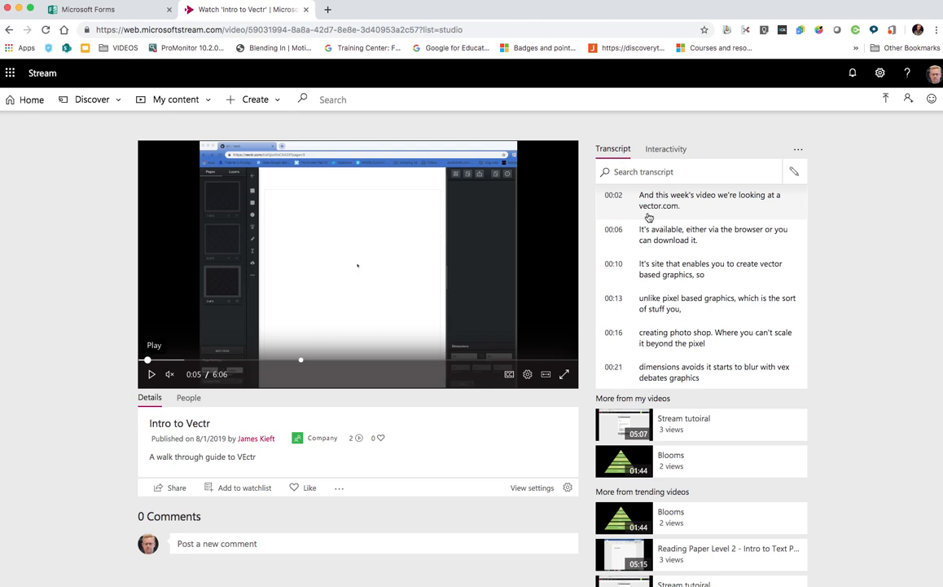
{"action": "scroll", "scroll_direction": "down", "scroll_amount": 3}
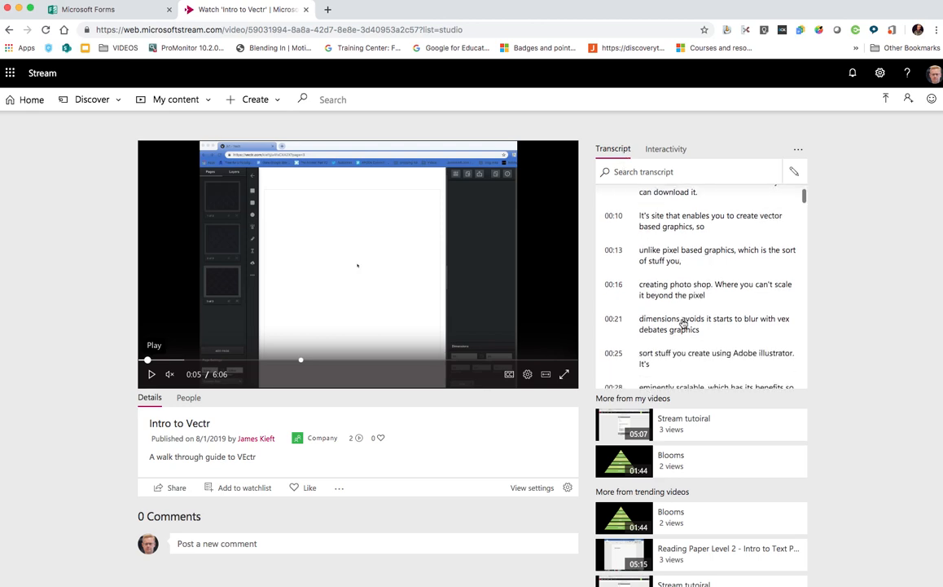
{"action": "scroll", "scroll_direction": "down", "scroll_amount": 3}
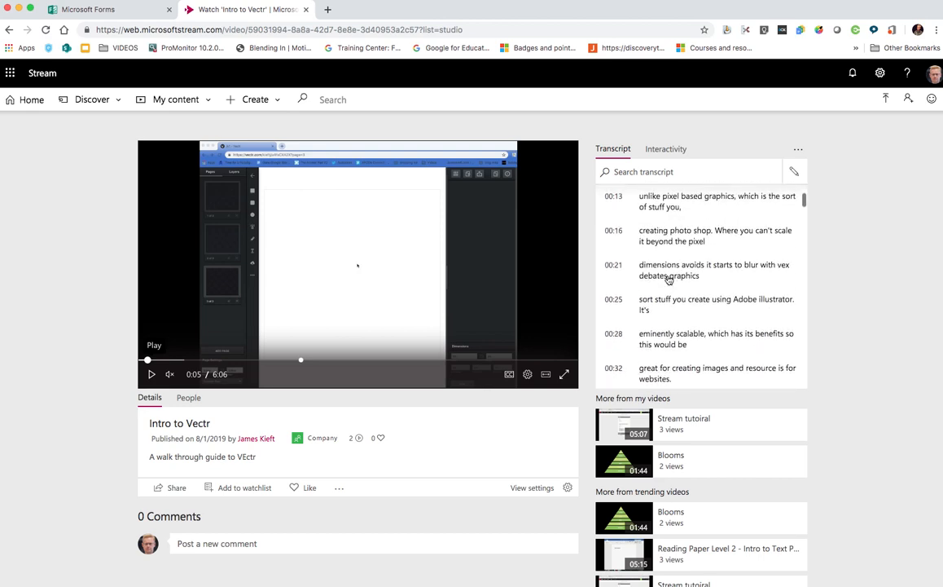
{"action": "scroll", "scroll_direction": "down", "scroll_amount": 3}
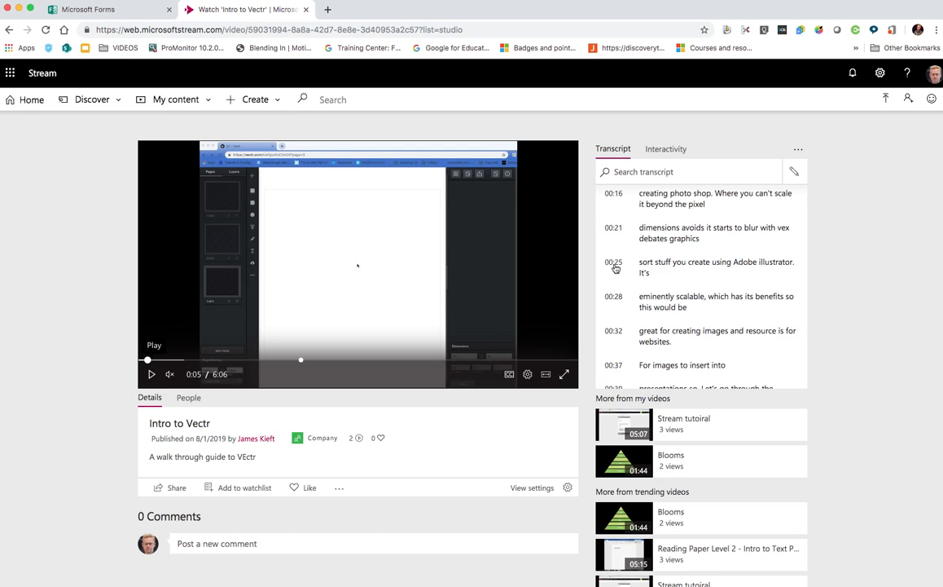
{"action": "mouse_move", "coordinate": [695, 329]}
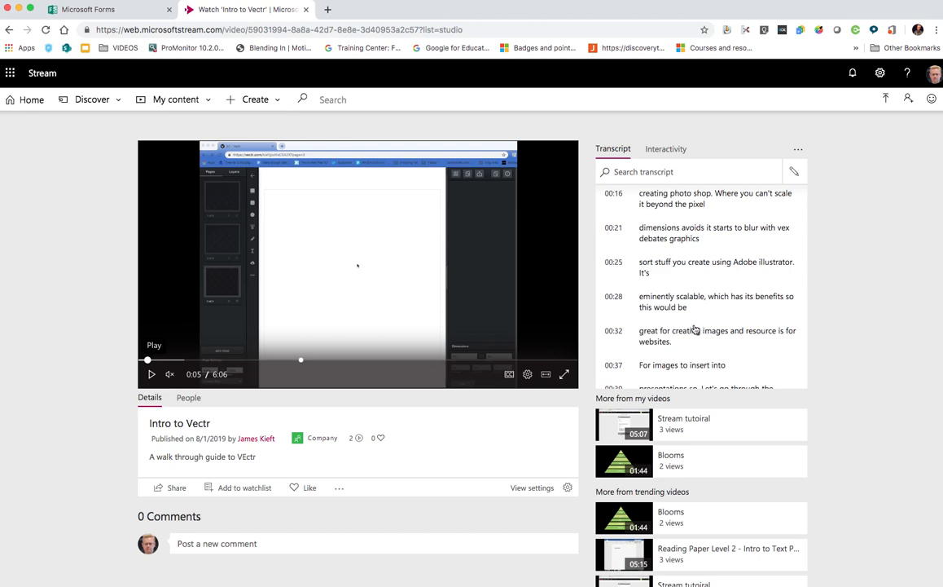
{"action": "mouse_move", "coordinate": [694, 330]}
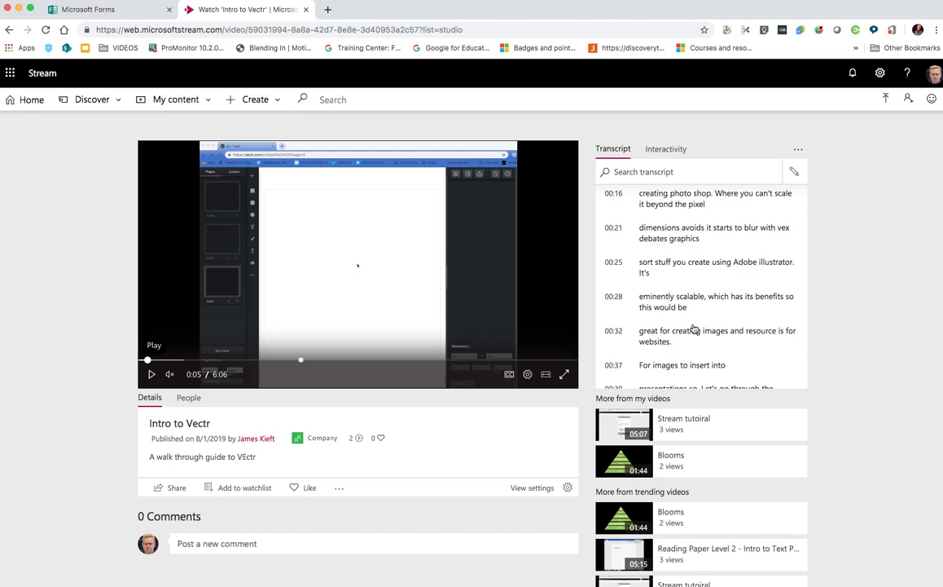
{"action": "mouse_move", "coordinate": [707, 286]}
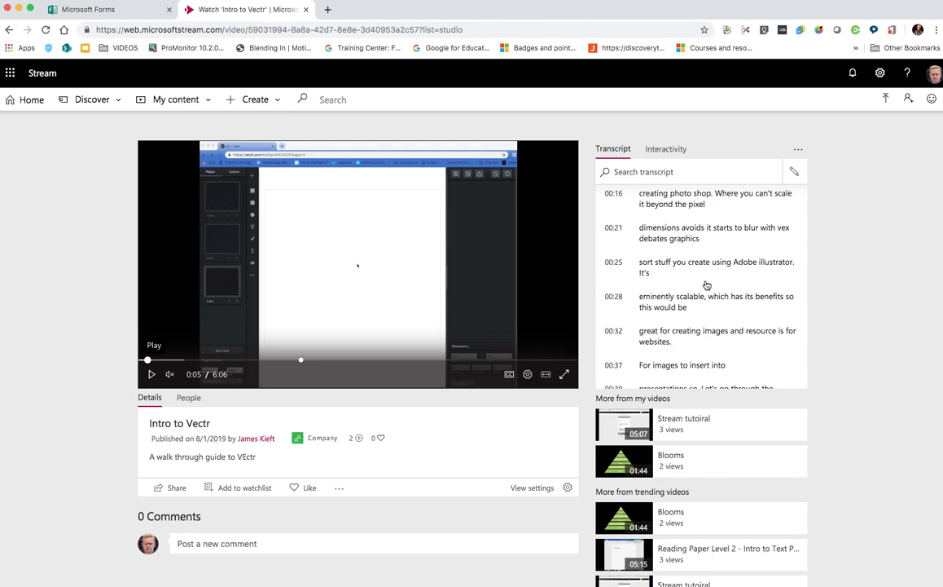
{"action": "mouse_move", "coordinate": [675, 263]}
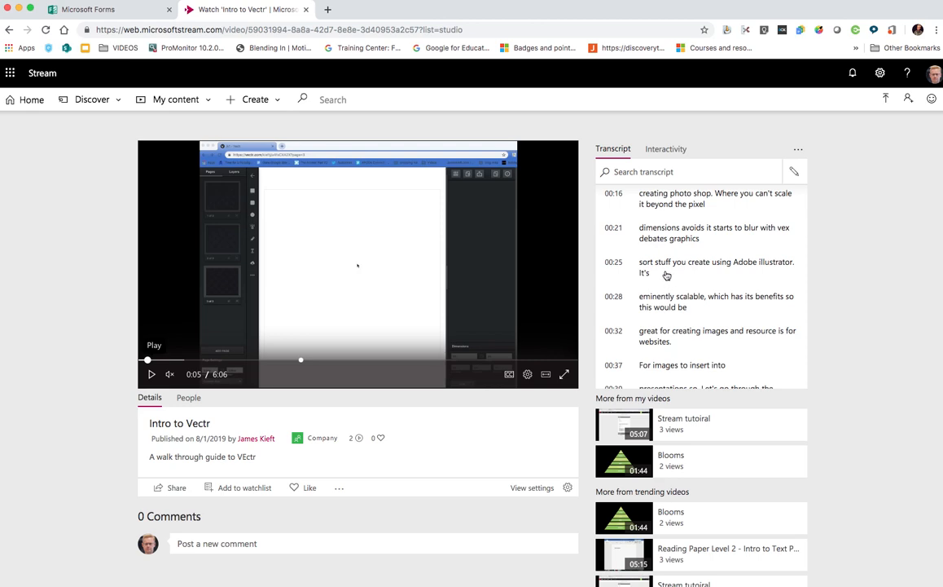
{"action": "mouse_move", "coordinate": [673, 281]}
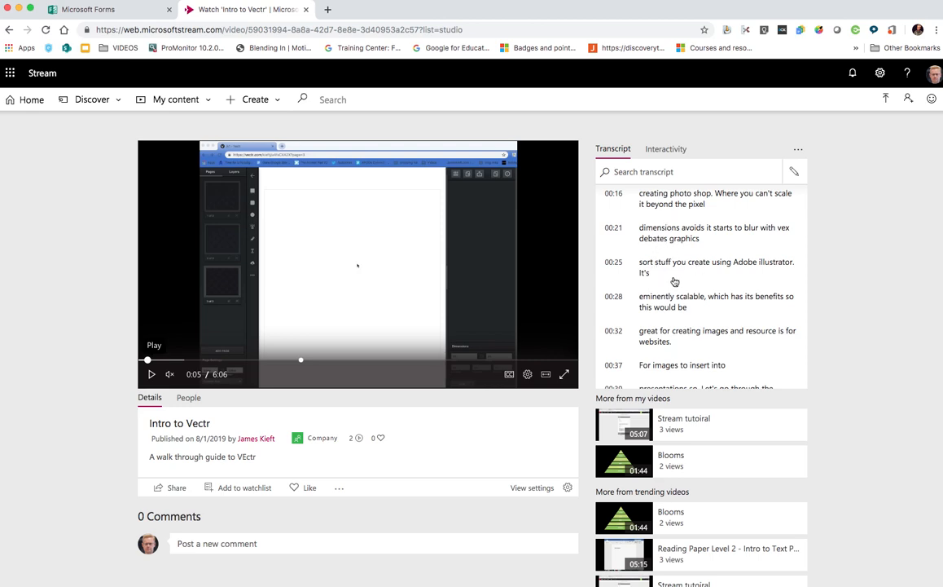
{"action": "mouse_move", "coordinate": [654, 194]}
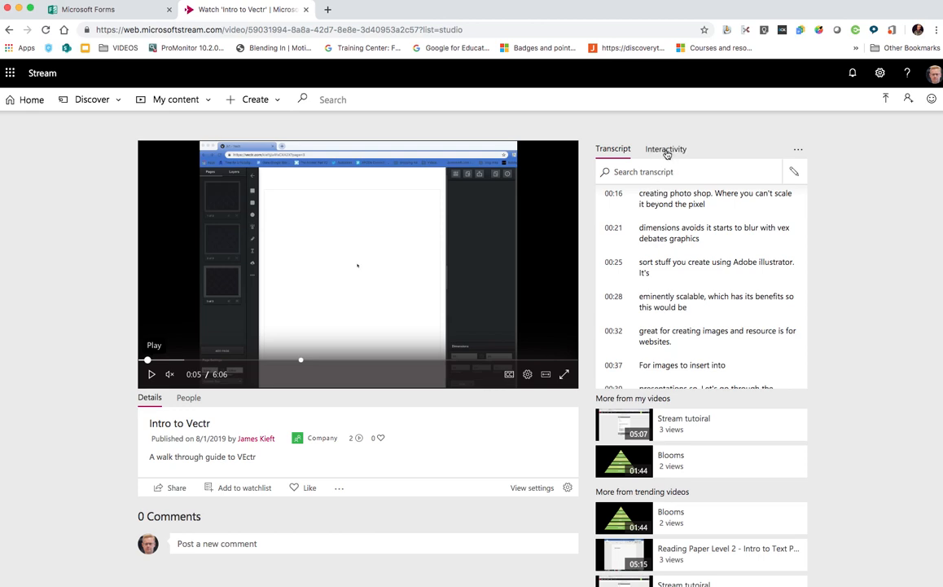
Show the video's attached quizzes, then switch to the Microsoft Forms tab for a link
{"action": "left_click", "coordinate": [666, 149]}
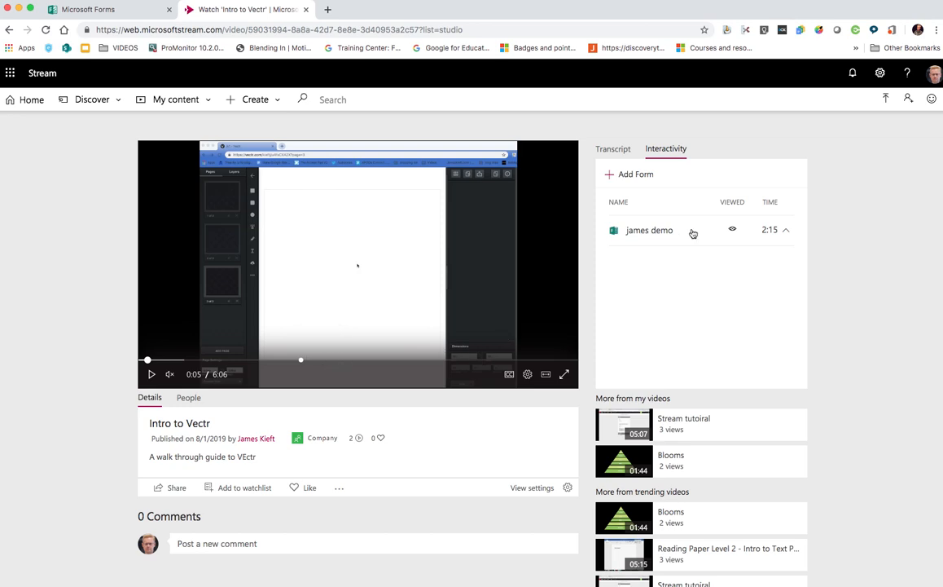
{"action": "mouse_move", "coordinate": [675, 273]}
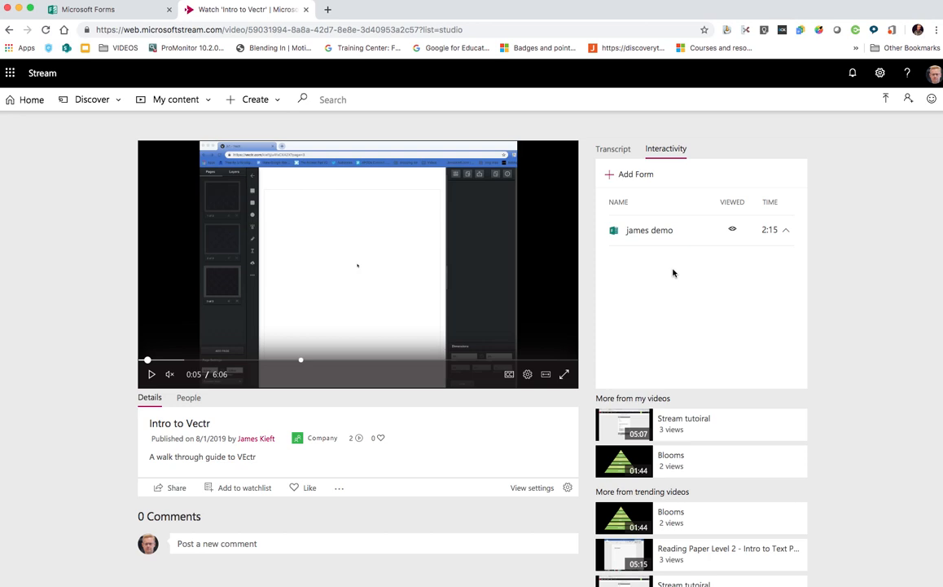
{"action": "mouse_move", "coordinate": [632, 182]}
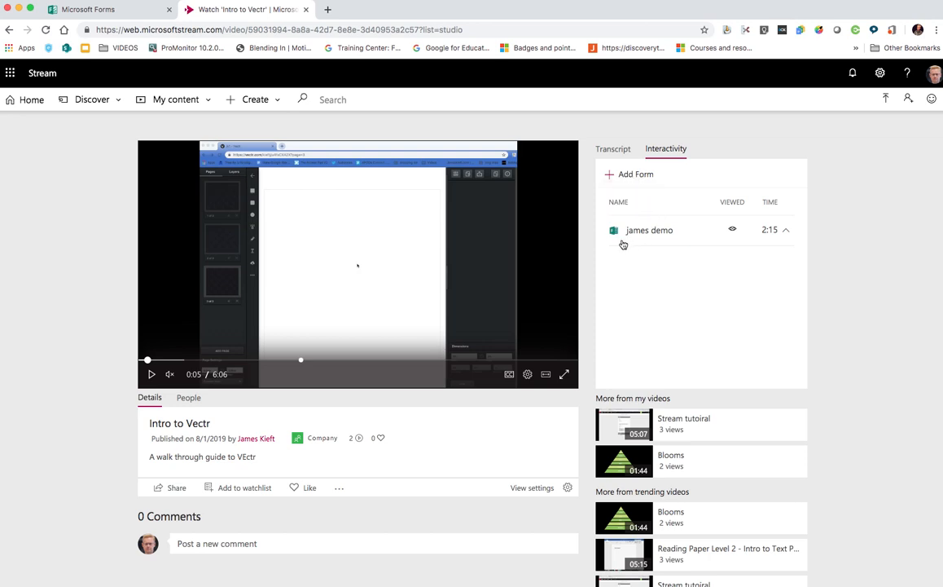
{"action": "mouse_move", "coordinate": [227, 313]}
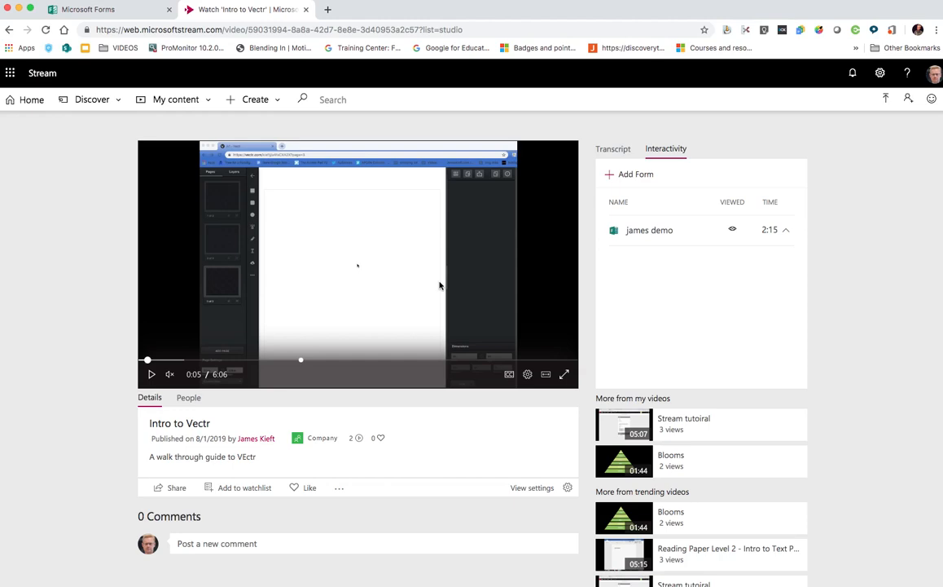
{"action": "mouse_move", "coordinate": [412, 235]}
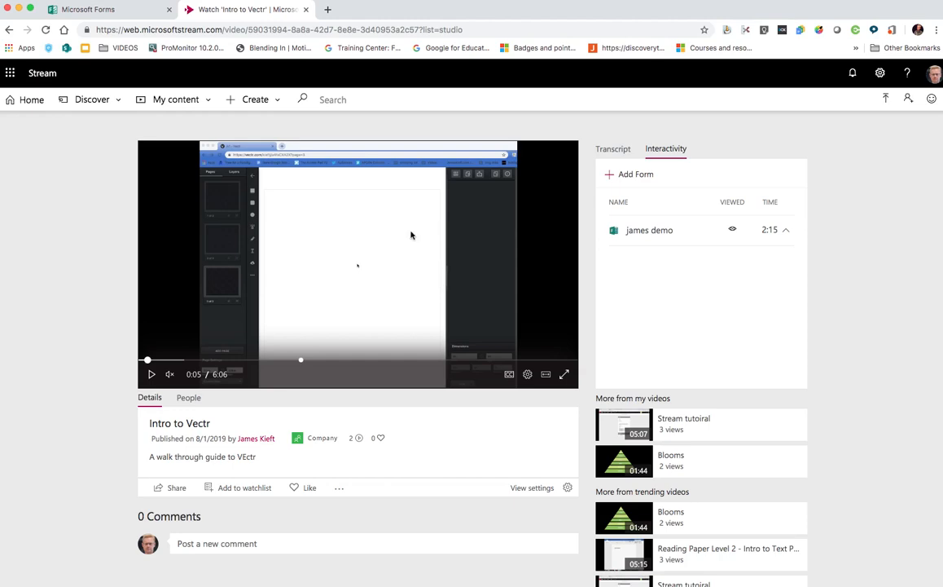
{"action": "mouse_move", "coordinate": [411, 346]}
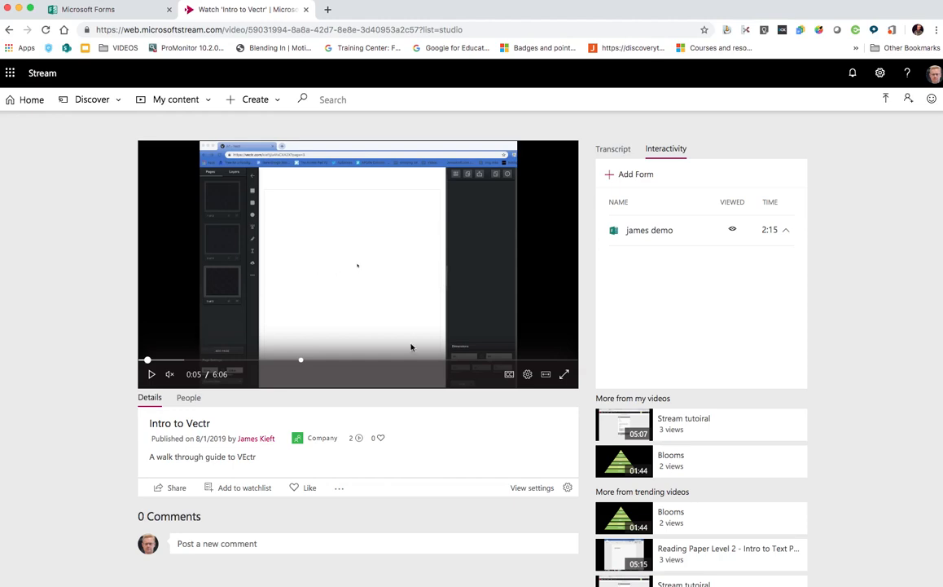
{"action": "mouse_move", "coordinate": [629, 175]}
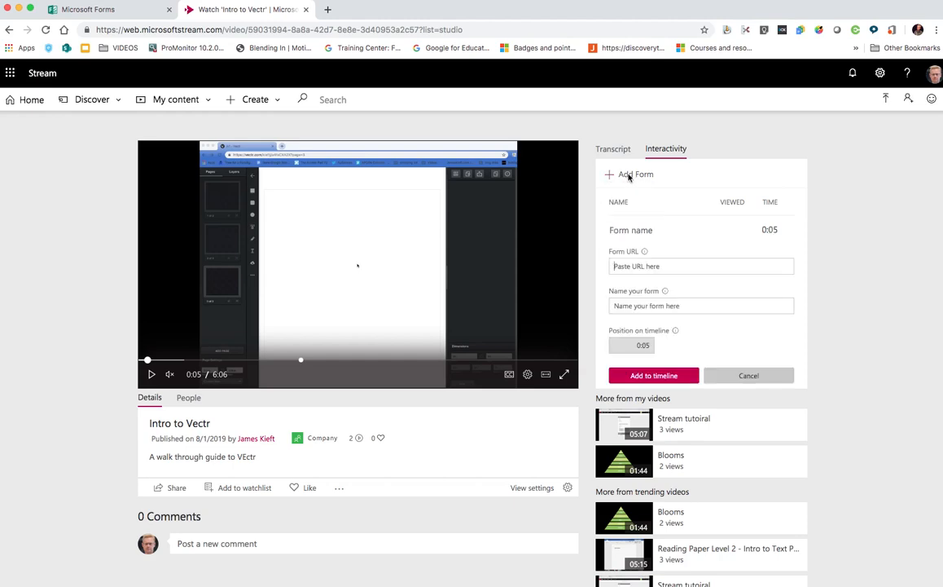
{"action": "left_click", "coordinate": [81, 9]}
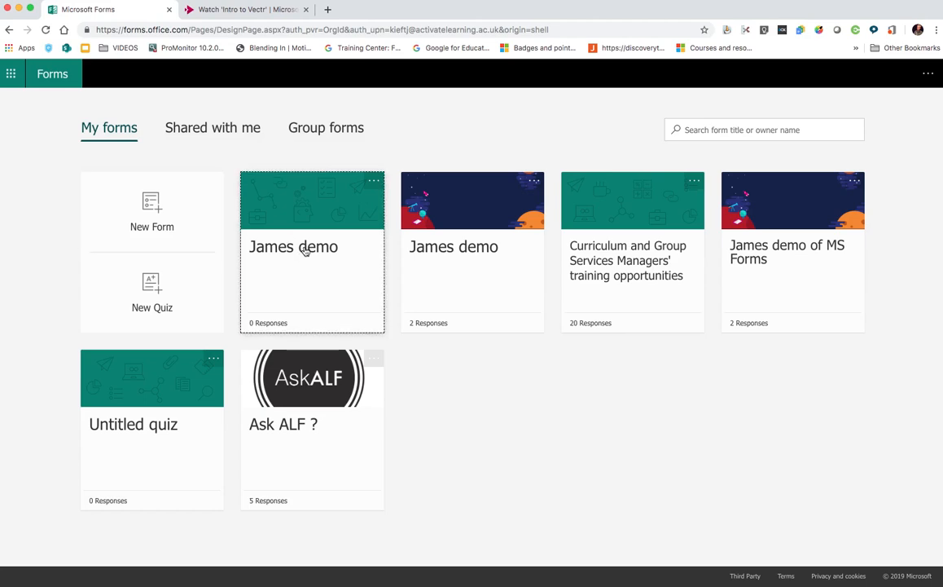
Share the James demo form so anyone with the link can respond, and copy its link
{"action": "left_click", "coordinate": [312, 244]}
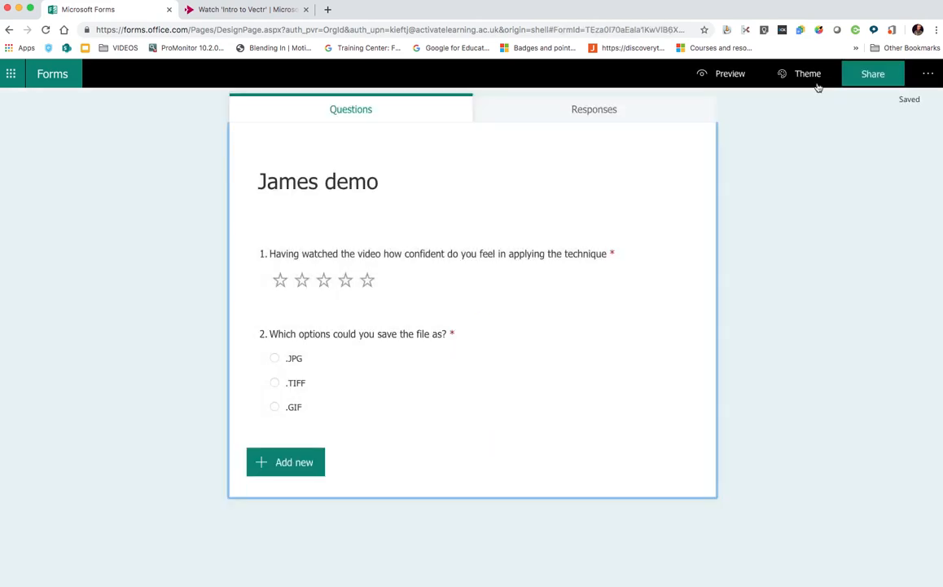
{"action": "left_click", "coordinate": [872, 73]}
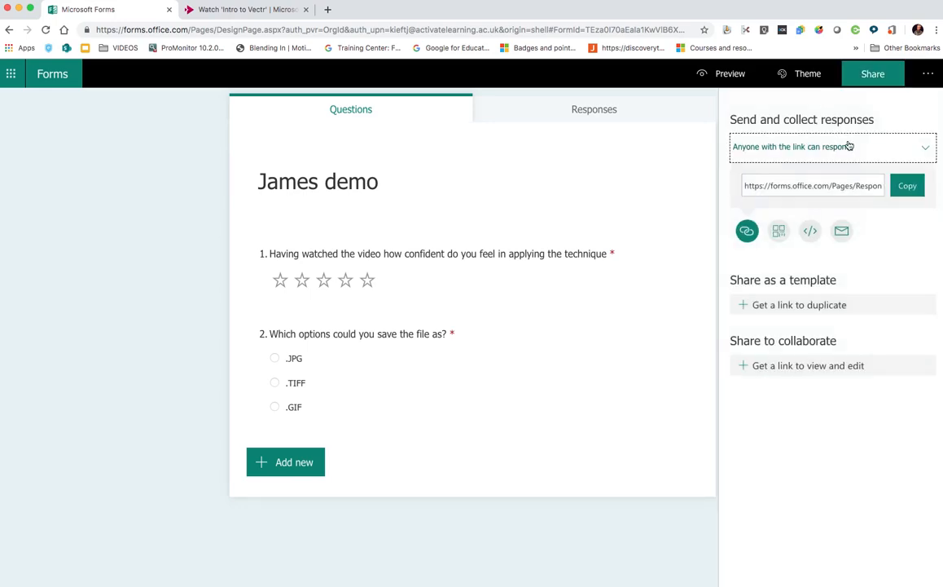
{"action": "mouse_move", "coordinate": [819, 147]}
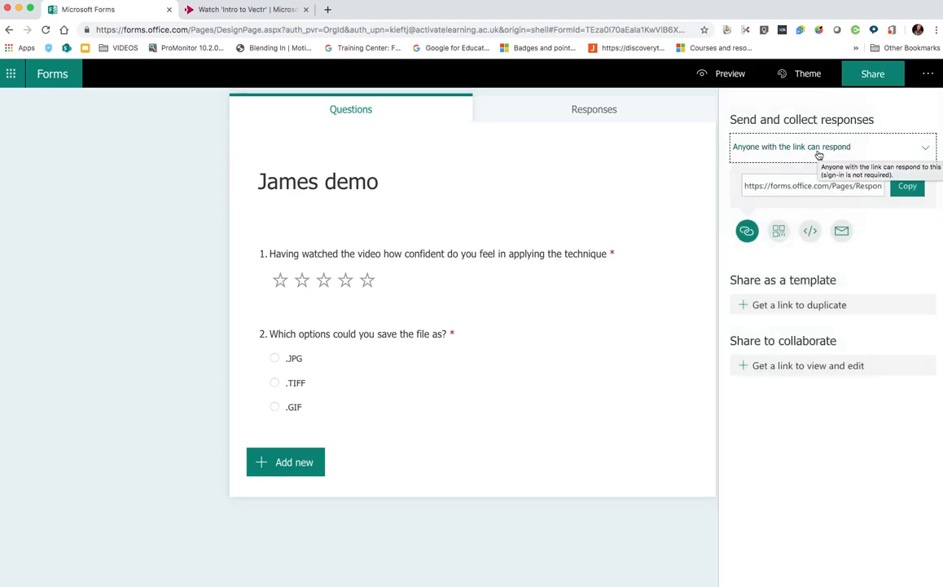
{"action": "left_click", "coordinate": [907, 186]}
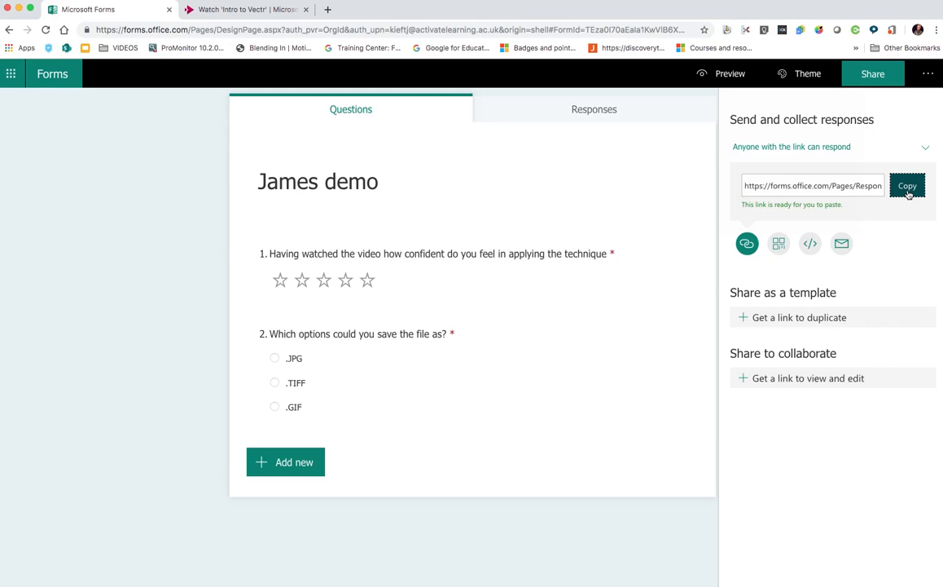
{"action": "left_click", "coordinate": [245, 9]}
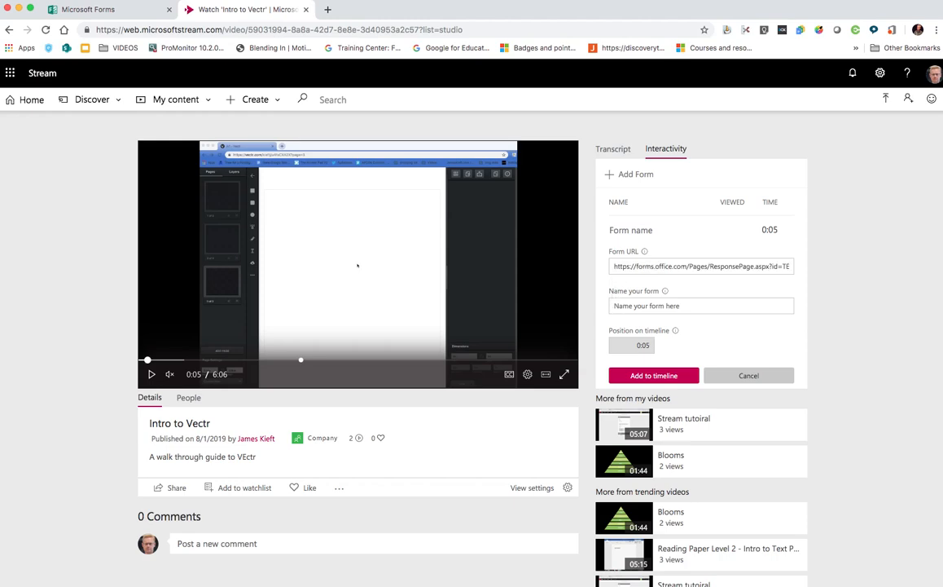
Add form 'james demo 123' to the video's timeline at 3:55
{"action": "type", "text": "james demo"}
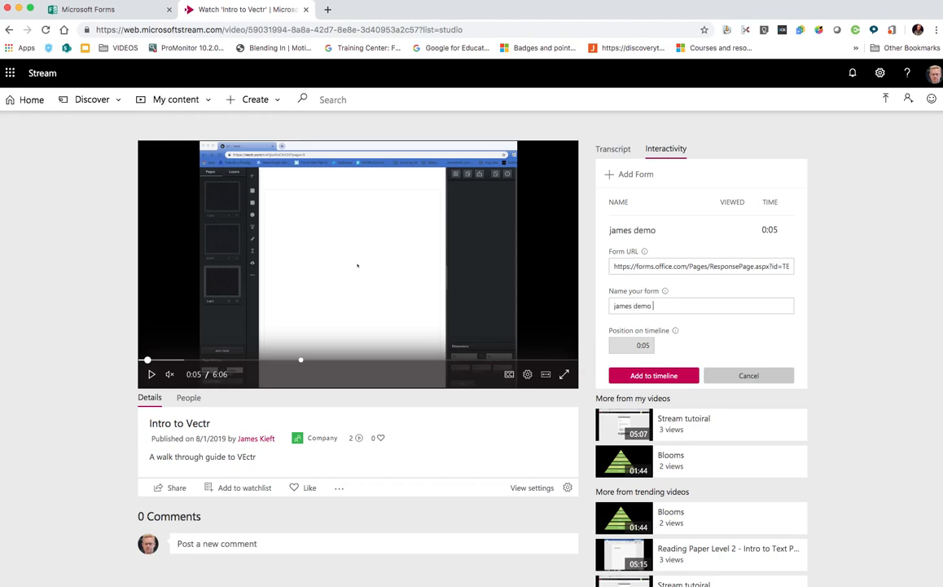
{"action": "type", "text": "123"}
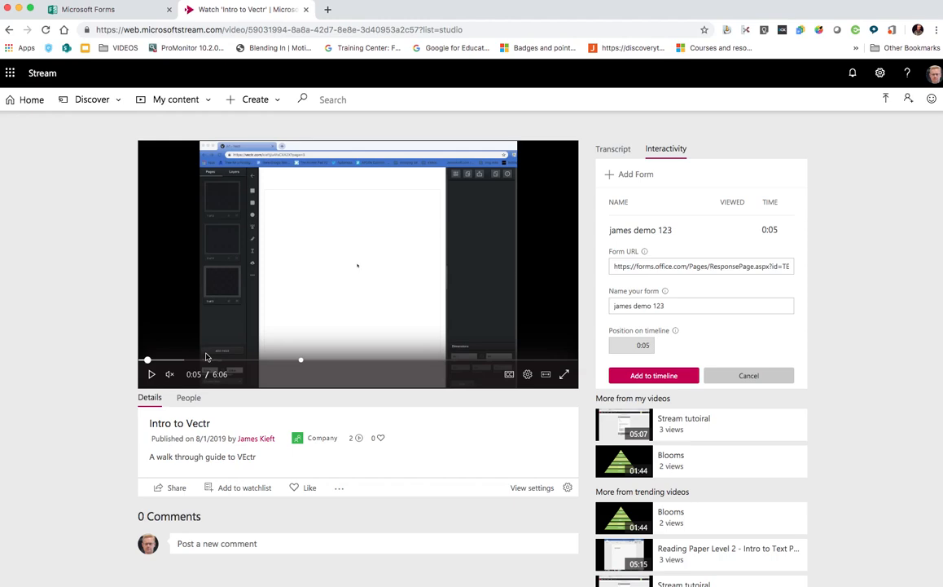
{"action": "left_click_drag", "start_coordinate": [147, 360], "coordinate": [270, 365]}
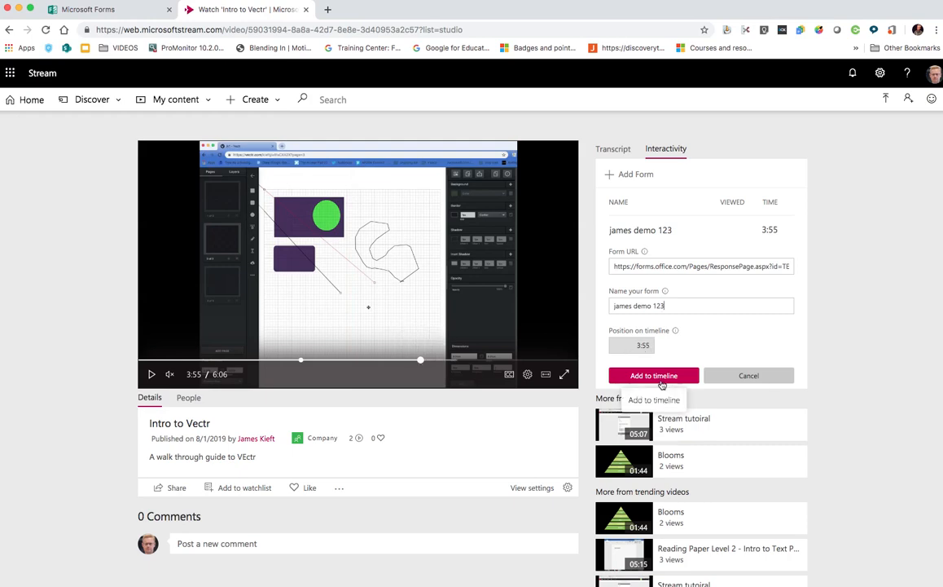
{"action": "left_click", "coordinate": [653, 376]}
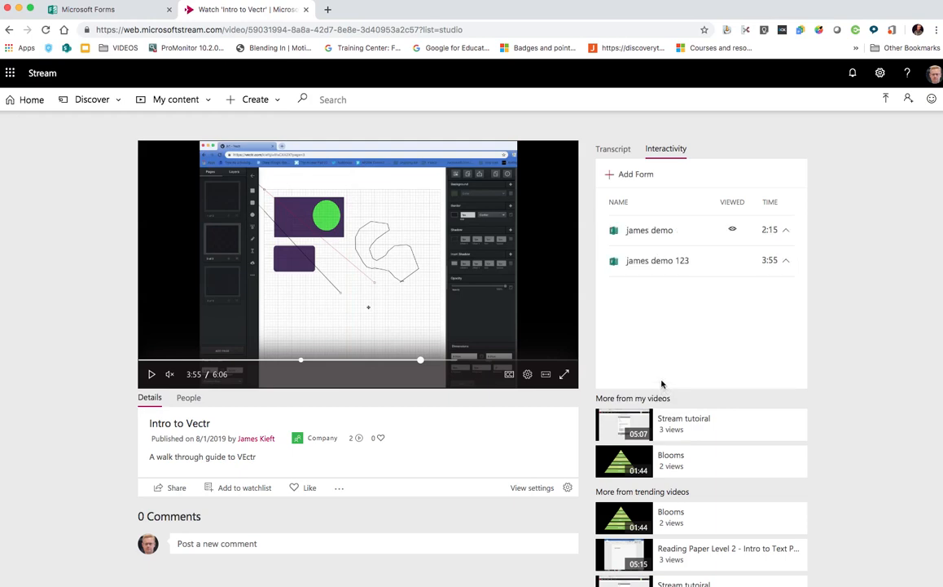
{"action": "mouse_move", "coordinate": [856, 129]}
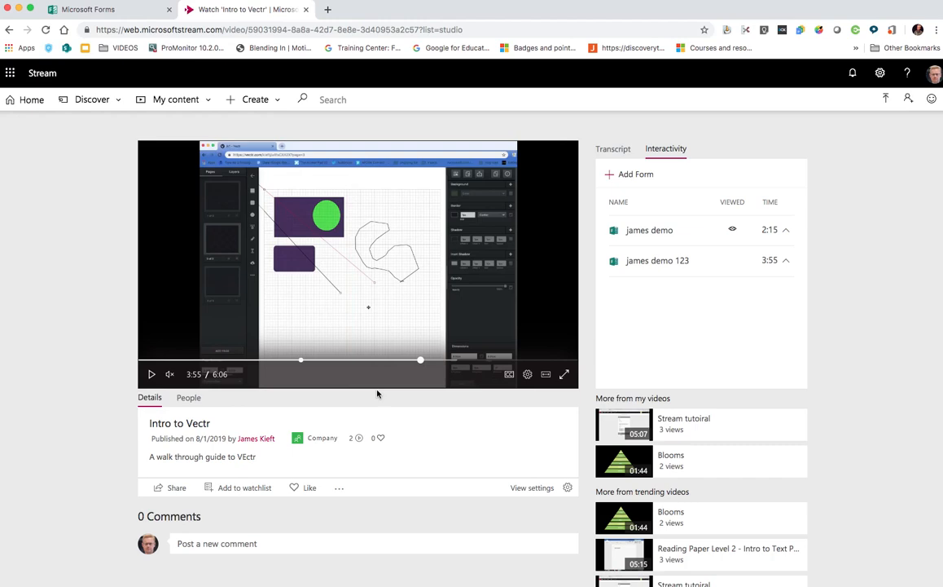
{"action": "mouse_move", "coordinate": [405, 437]}
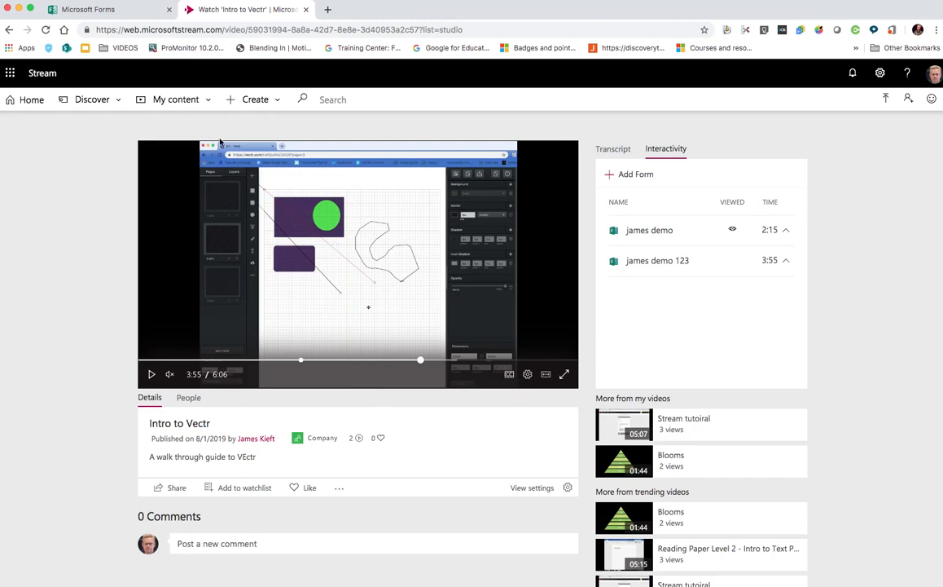
{"action": "mouse_move", "coordinate": [910, 98]}
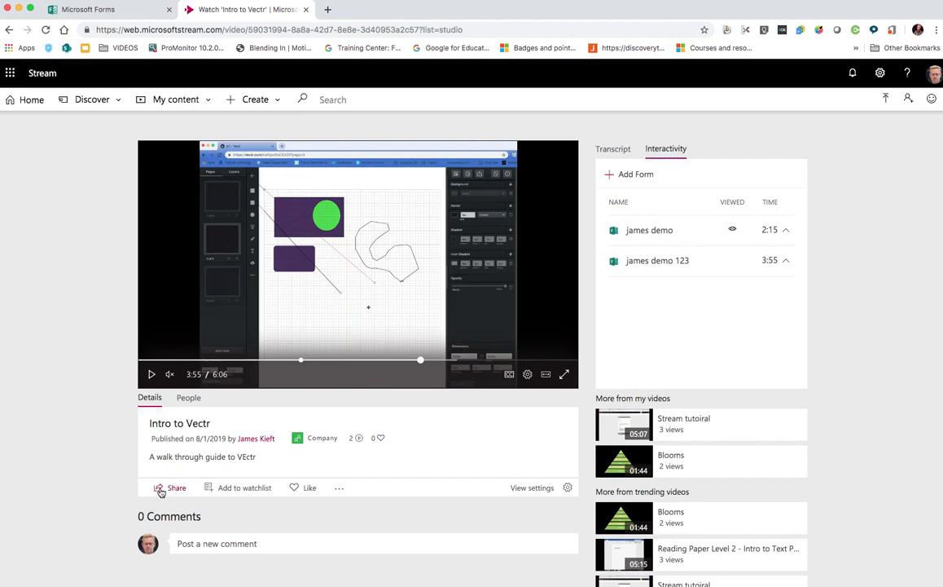
Open sharing options for Intro to Vectr to get its link
{"action": "left_click", "coordinate": [171, 487]}
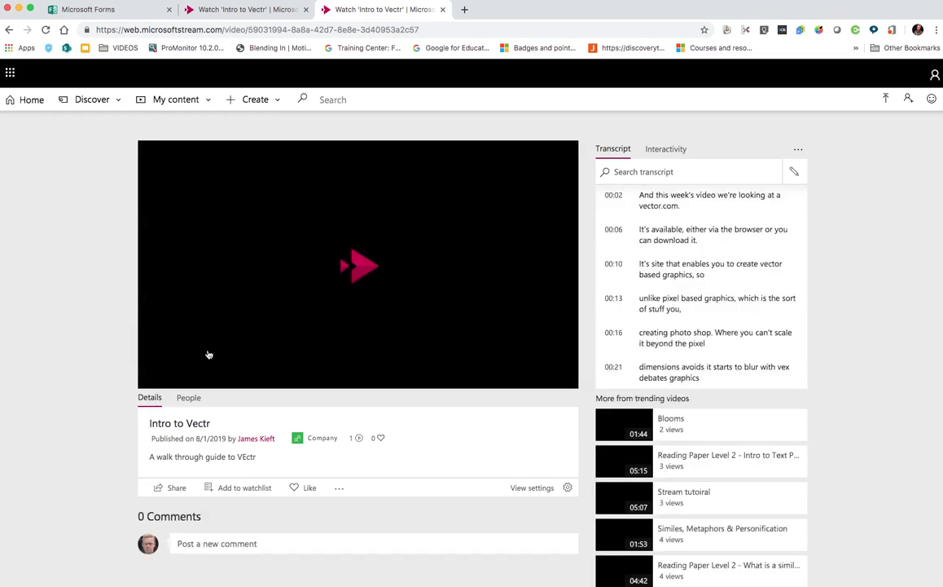
Play the shared Intro to Vectr in the new tab until the 2:15 quiz appears
{"action": "left_click", "coordinate": [358, 264]}
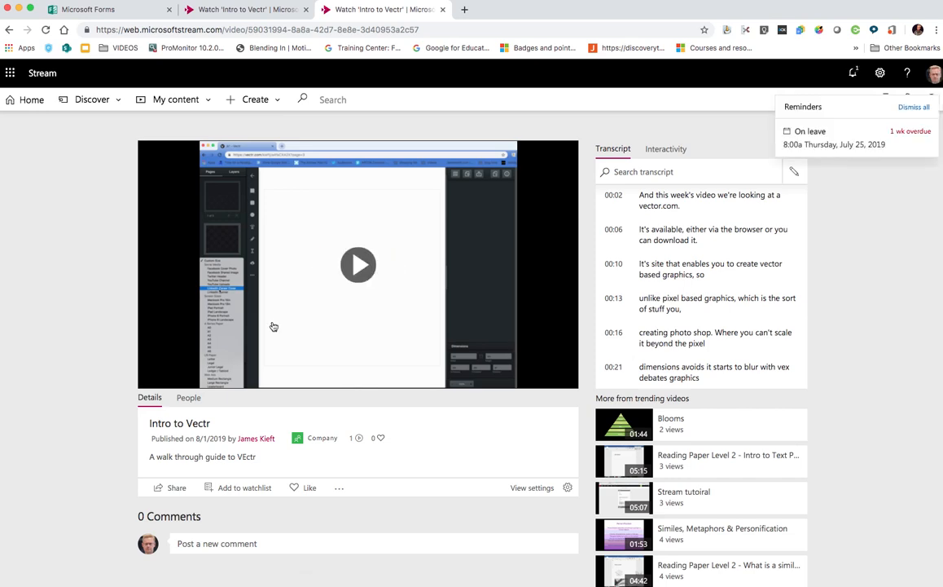
{"action": "left_click", "coordinate": [913, 106]}
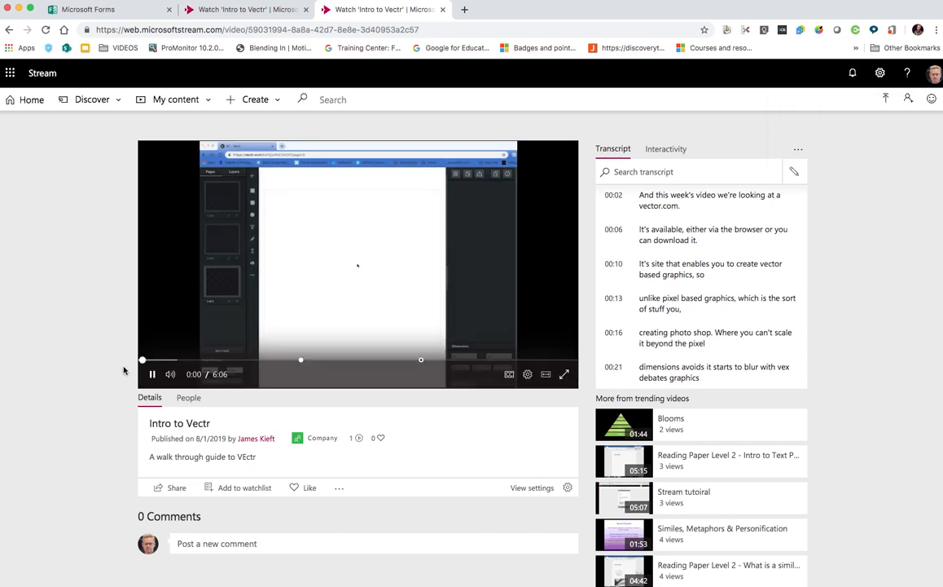
{"action": "left_click", "coordinate": [169, 373]}
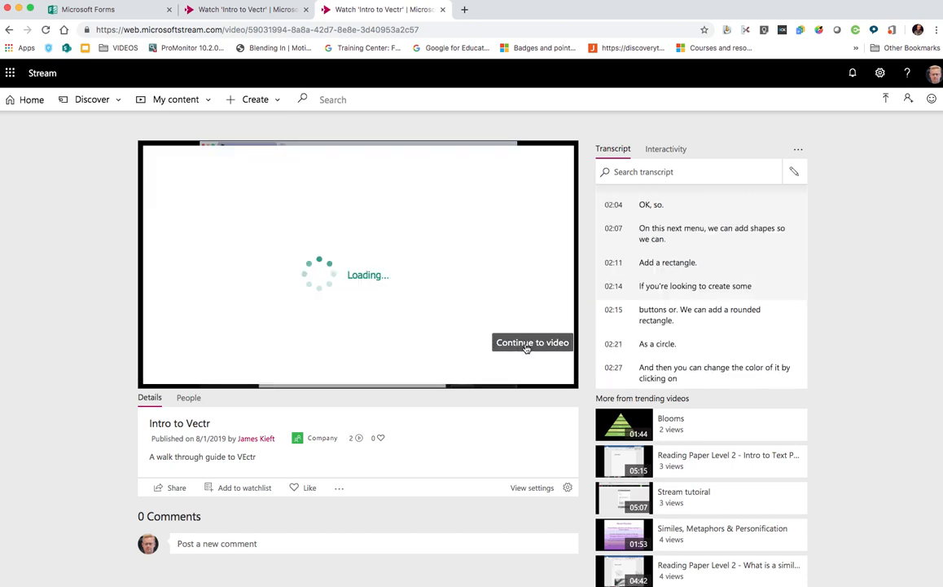
{"action": "mouse_move", "coordinate": [345, 424]}
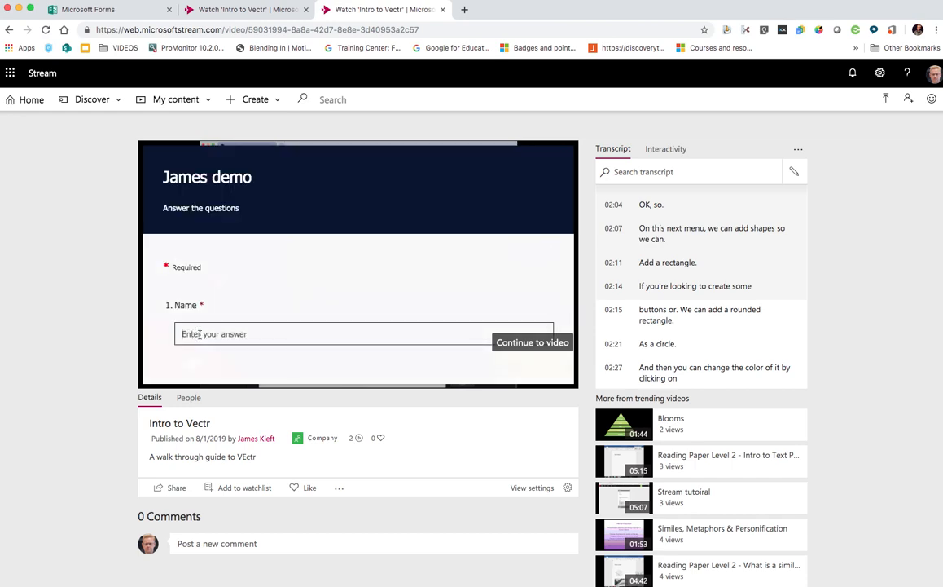
Answer the first quiz with name 'james' and White, submit, and continue the video
{"action": "type", "text": "james"}
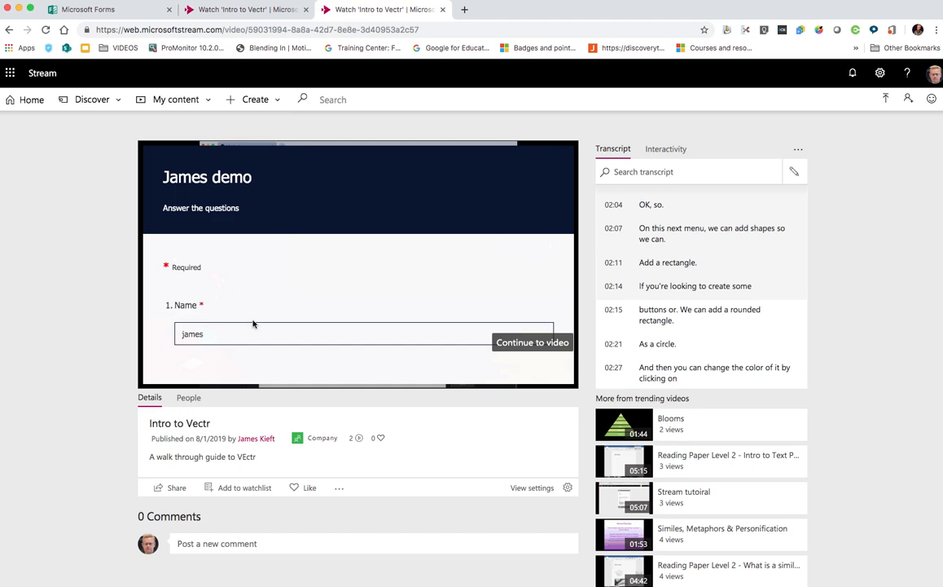
{"action": "left_click", "coordinate": [180, 280]}
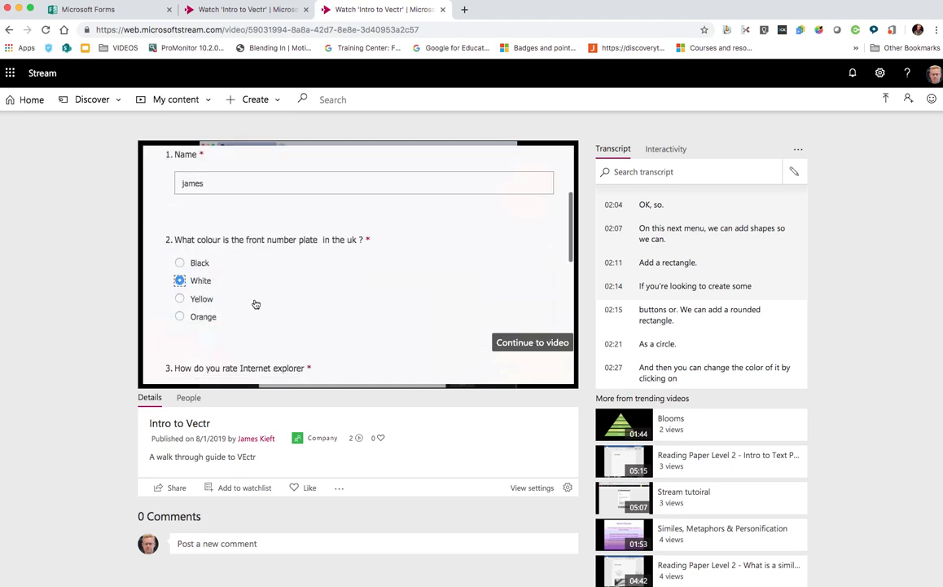
{"action": "scroll", "scroll_direction": "down", "scroll_amount": 3}
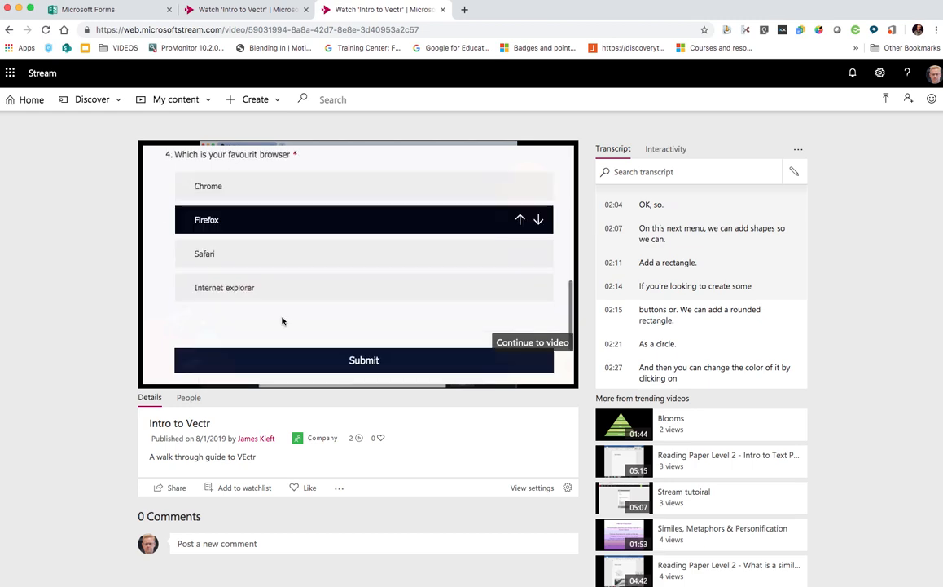
{"action": "left_click", "coordinate": [364, 360]}
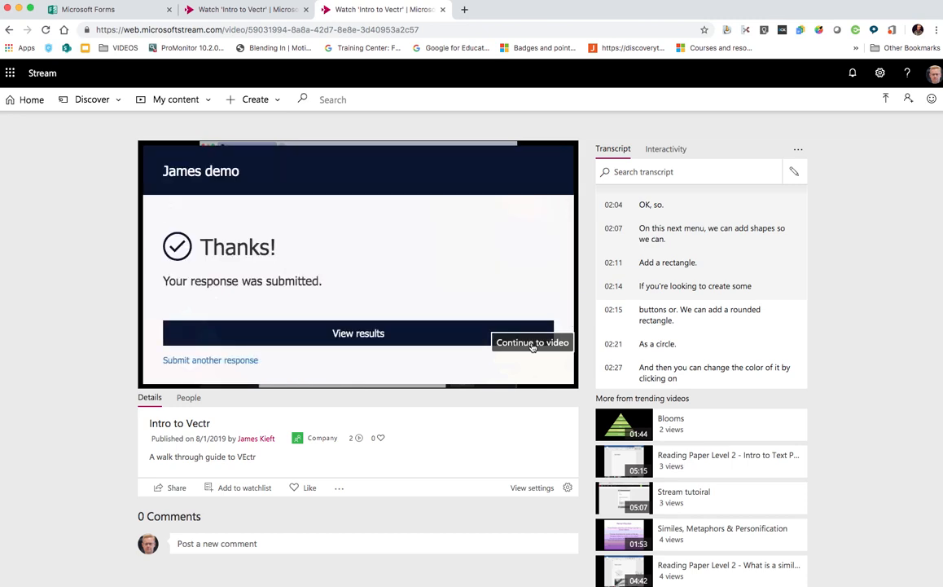
{"action": "left_click", "coordinate": [532, 342]}
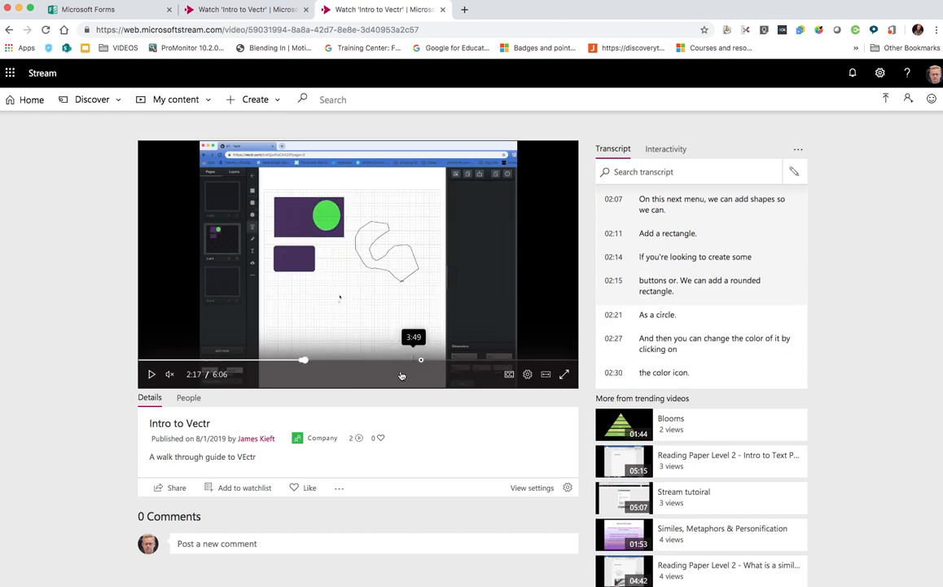
Jump the timeline to the second quiz marker at 3:55
{"action": "left_click", "coordinate": [152, 374]}
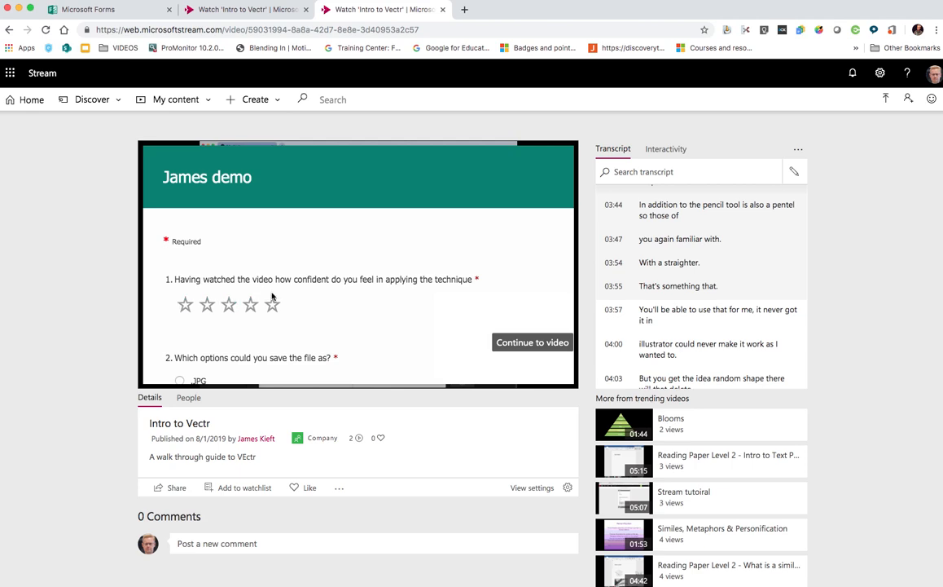
{"action": "mouse_move", "coordinate": [272, 298]}
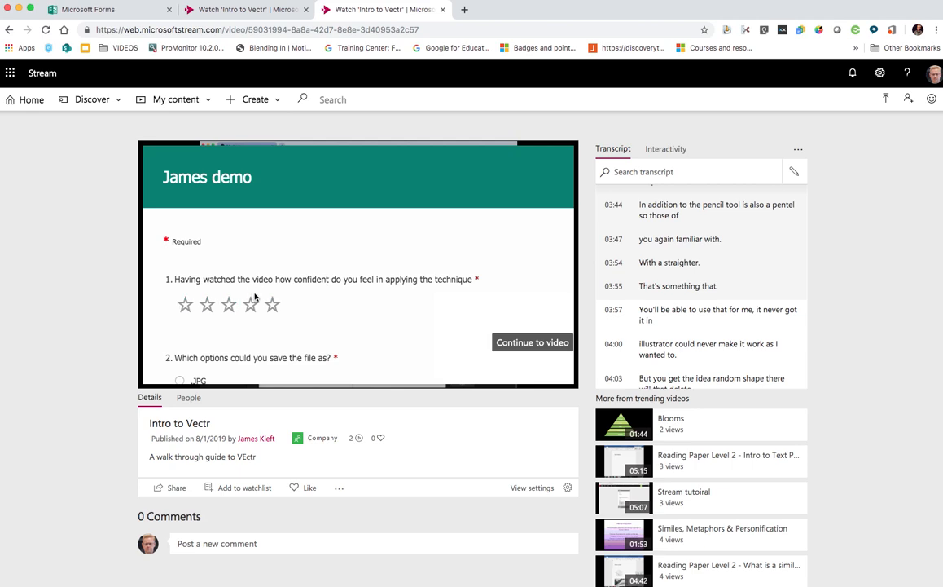
Rate confidence five stars and choose .TIFF as the save format
{"action": "left_click", "coordinate": [250, 304]}
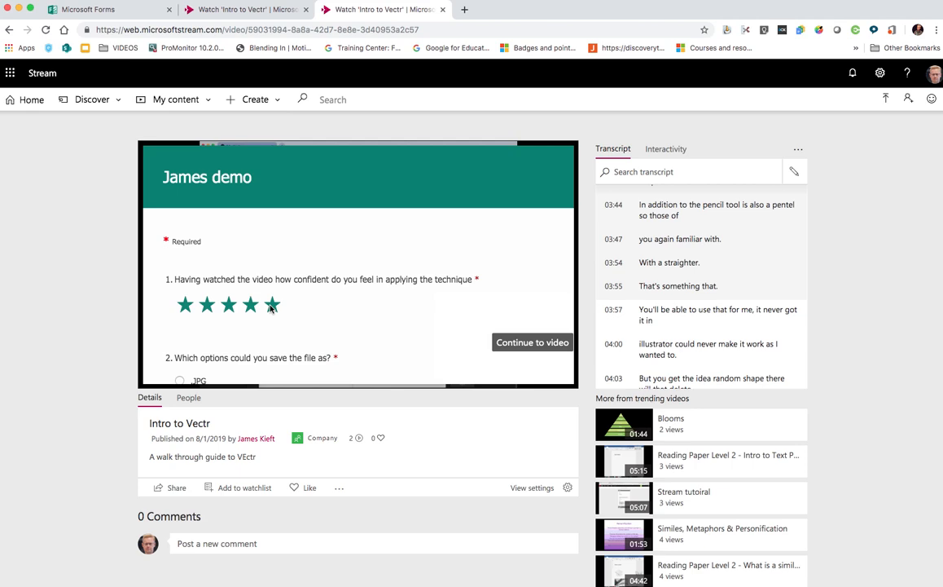
{"action": "scroll", "scroll_direction": "down", "scroll_amount": 3}
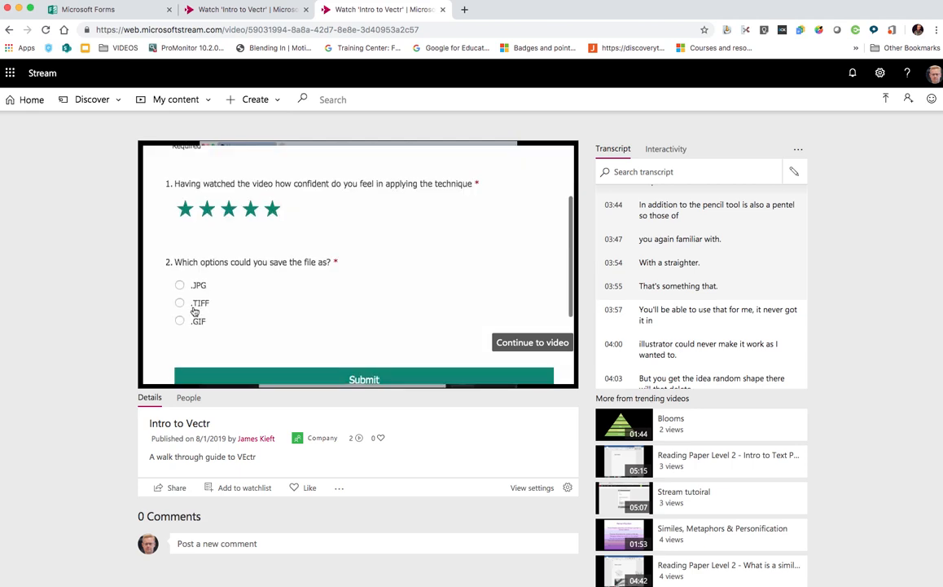
{"action": "left_click", "coordinate": [179, 302]}
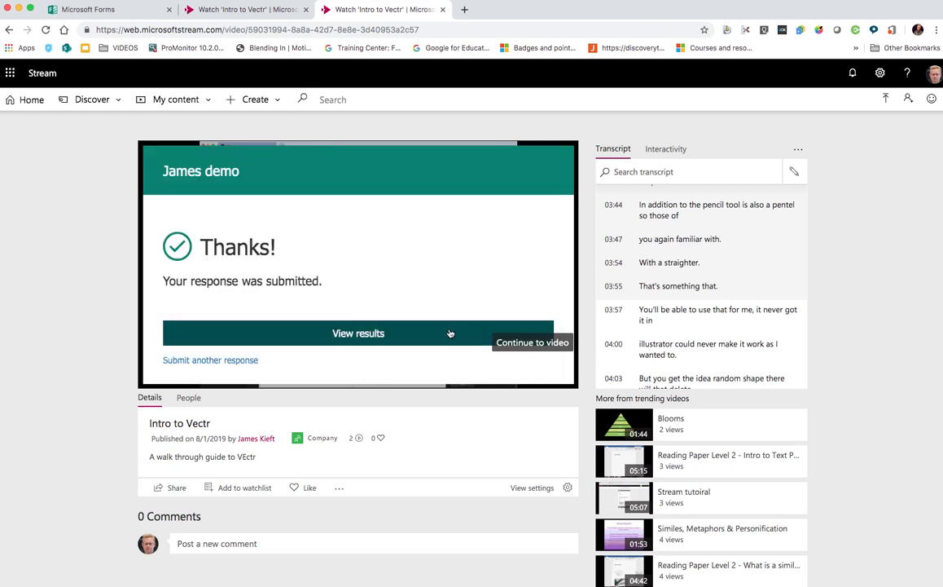
{"action": "mouse_move", "coordinate": [448, 332]}
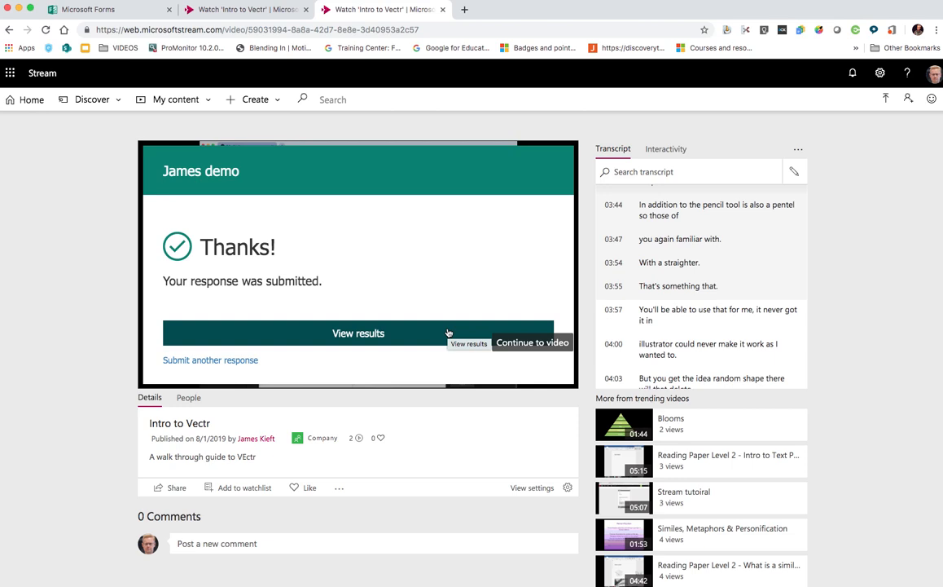